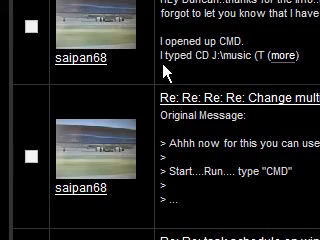
Approve the UAC prompt so Command Prompt runs with administrator rights
scroll(down, 3)
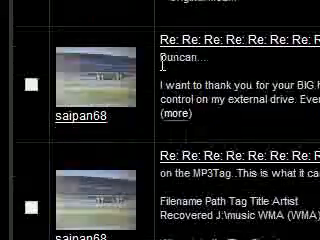
scroll(down, 3)
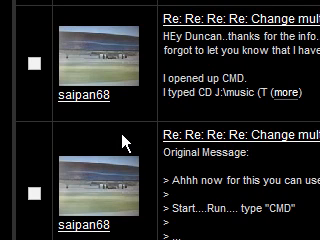
scroll(down, 3)
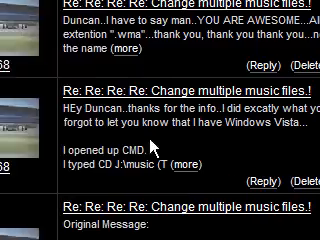
scroll(down, 3)
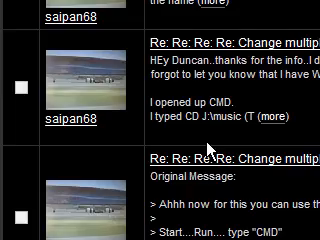
scroll(down, 3)
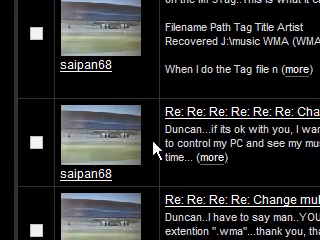
scroll(down, 3)
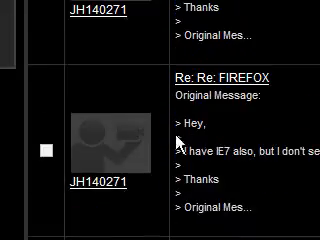
scroll(down, 3)
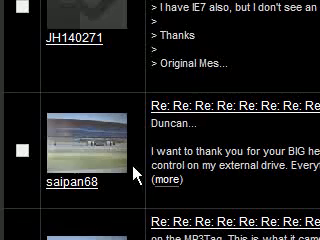
scroll(down, 3)
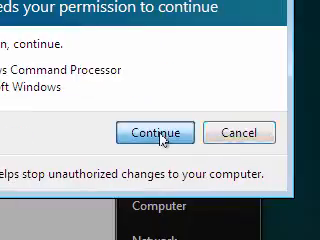
click(157, 131)
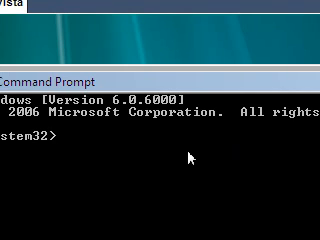
Enter 'net users Administrator /active:yes' at the elevated command prompt
text(n)
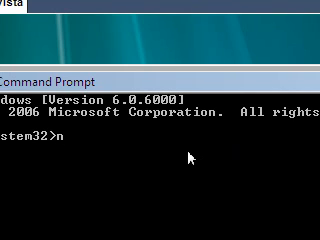
text(et users)
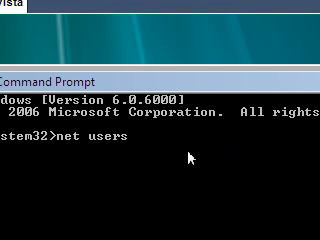
text(Administr)
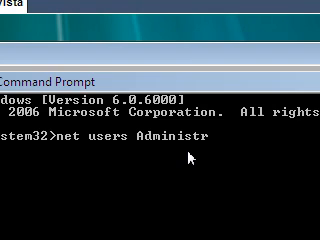
text(ator)
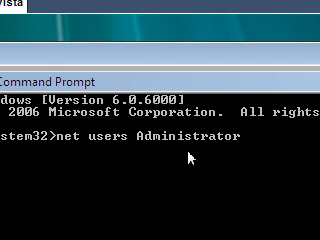
text(/active)
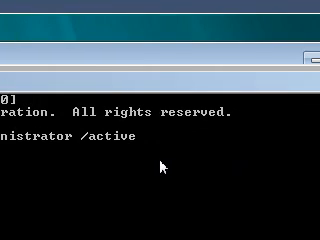
text(:)
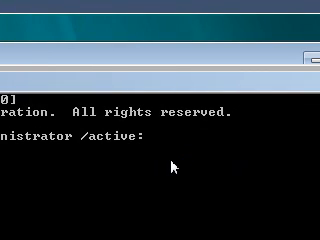
text(yes)
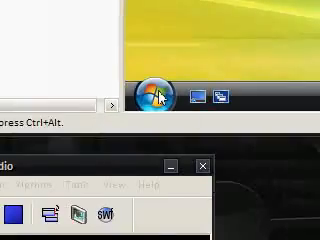
Open Run from the Start menu and begin typing 'control userpasswords2'
click(146, 95)
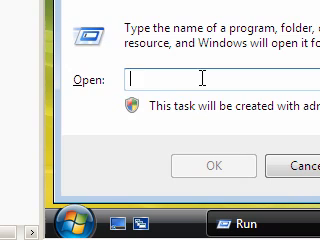
text(cont)
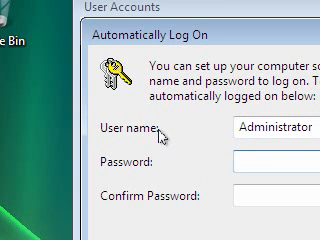
mouse_move(195, 143)
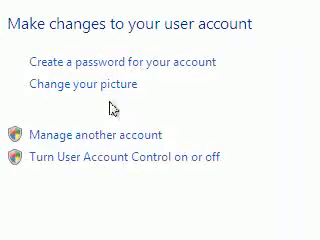
Choose Manage another account in User Accounts
click(99, 107)
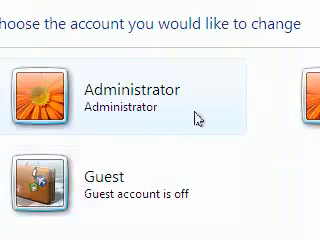